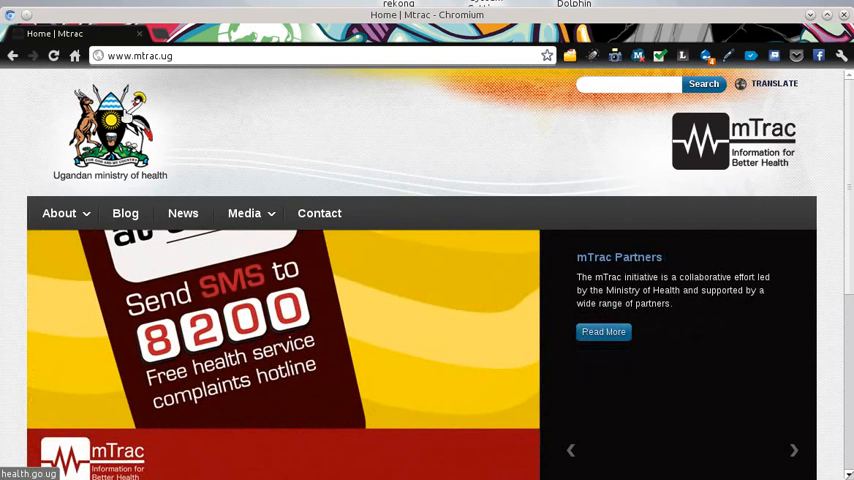
{"action": "mouse_move", "coordinate": [198, 148]}
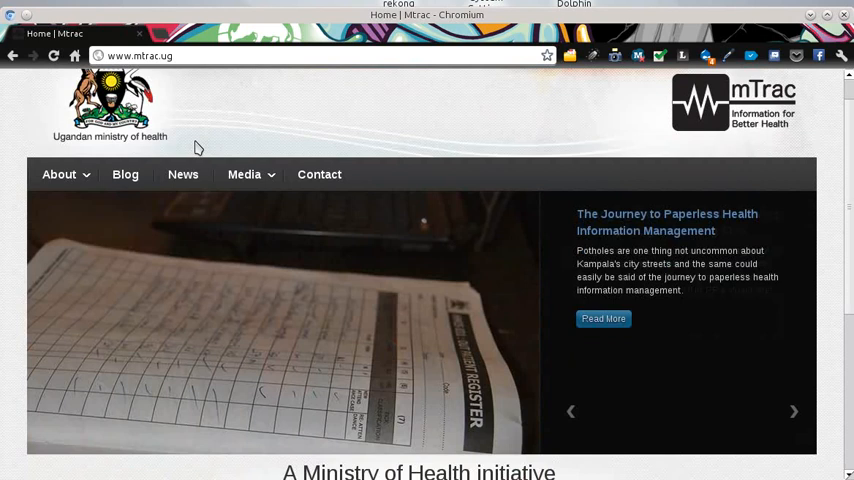
Step: Browse down the mTrac home page before heading to the user login page
{"action": "scroll", "scroll_direction": "down", "scroll_amount": 3}
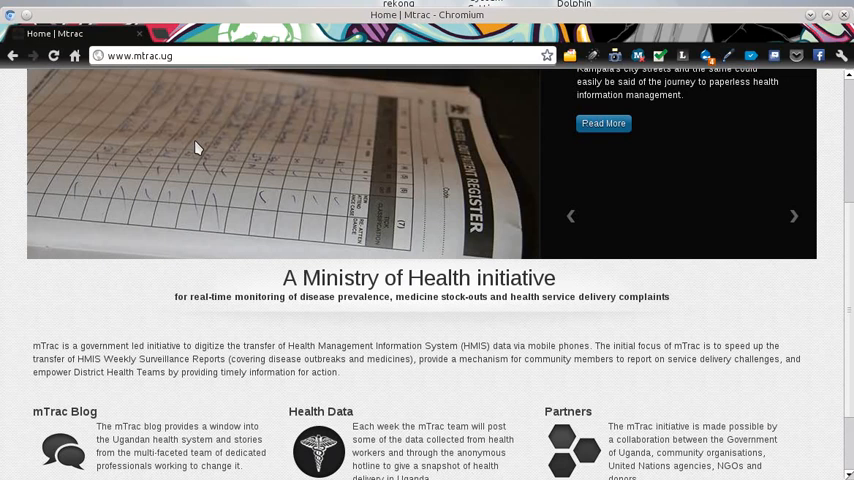
{"action": "mouse_move", "coordinate": [268, 236]}
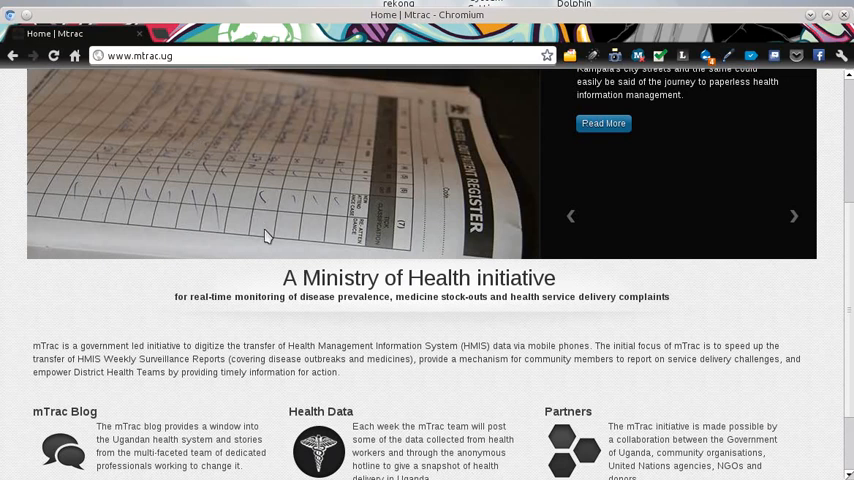
{"action": "scroll", "scroll_direction": "down", "scroll_amount": 3}
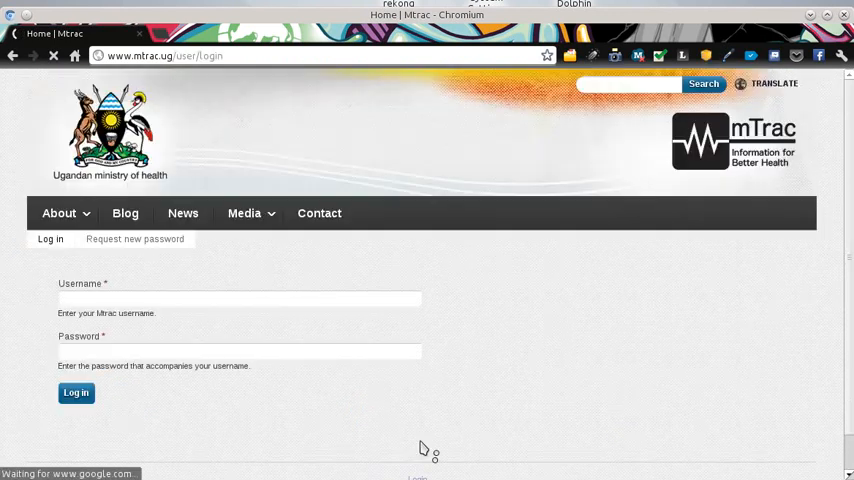
Step: Enter the username 'test-approver' and the password on the login form
{"action": "type", "text": "test-approver"}
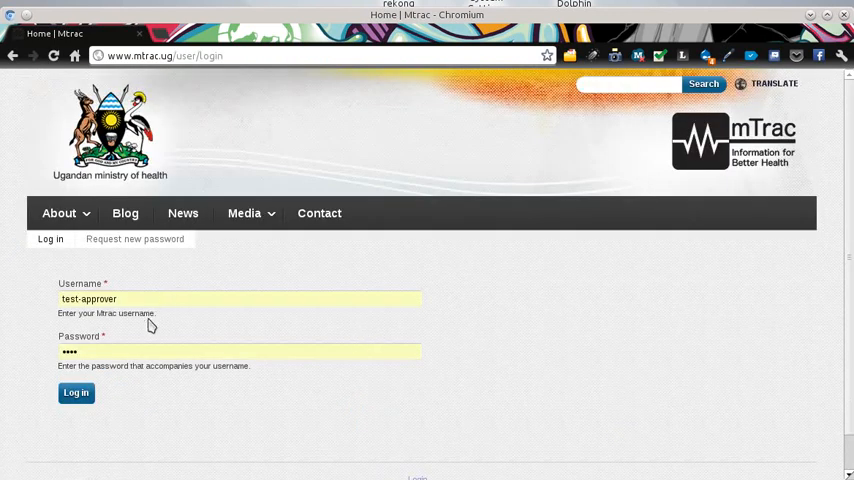
{"action": "double_click", "coordinate": [88, 298]}
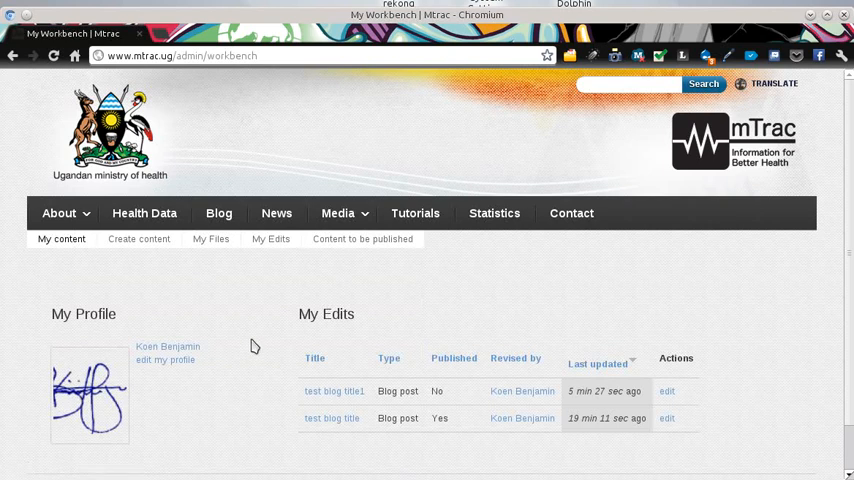
{"action": "mouse_move", "coordinate": [360, 296]}
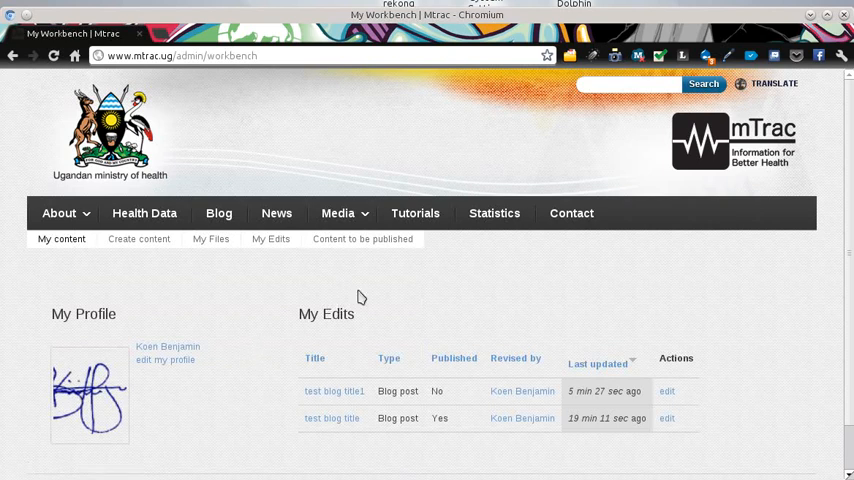
{"action": "mouse_move", "coordinate": [302, 296]}
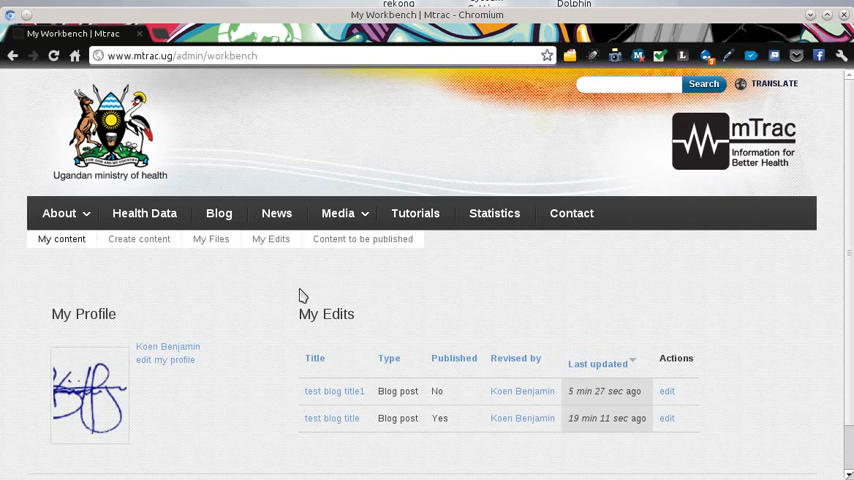
{"action": "mouse_move", "coordinate": [84, 296]}
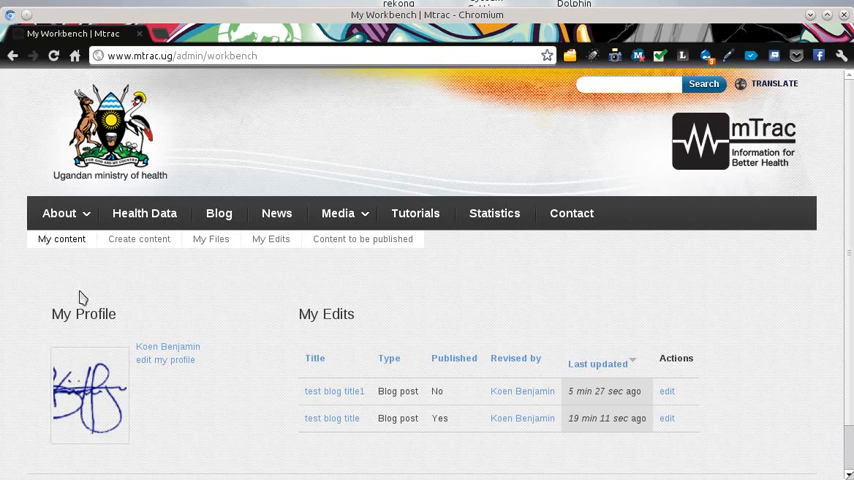
{"action": "mouse_move", "coordinate": [208, 288]}
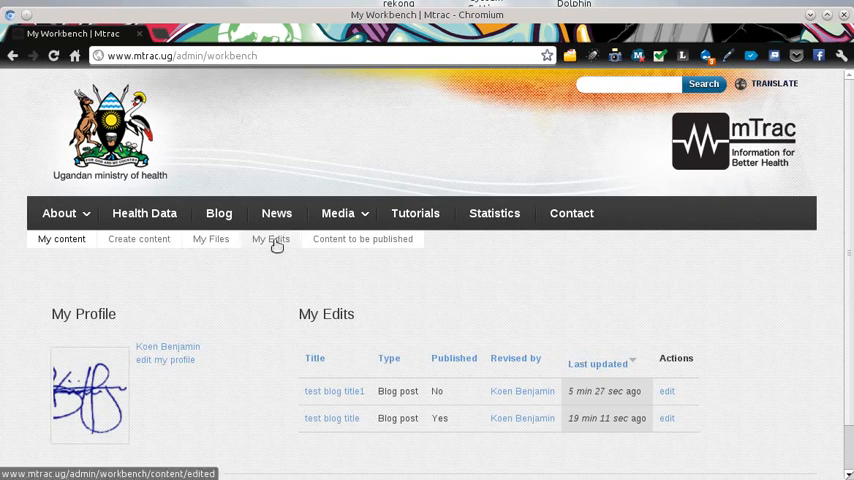
{"action": "mouse_move", "coordinate": [346, 238]}
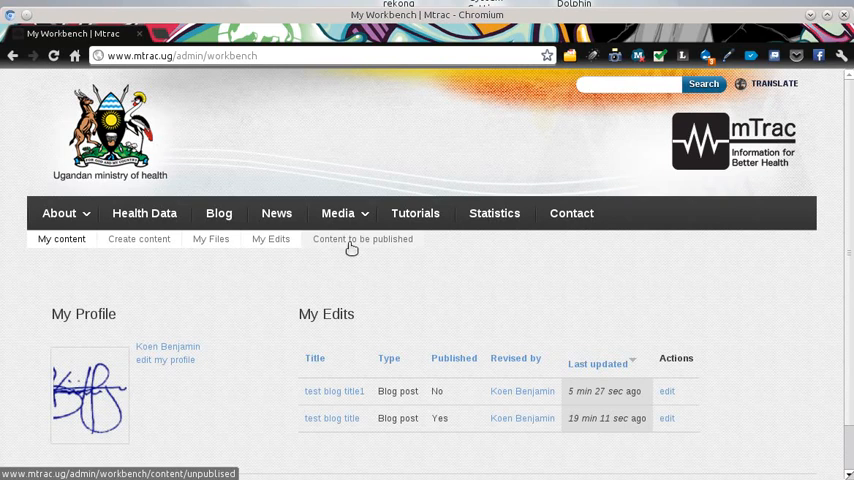
Step: Show the Content to be published list containing 'test blog title1'
{"action": "left_click", "coordinate": [364, 238]}
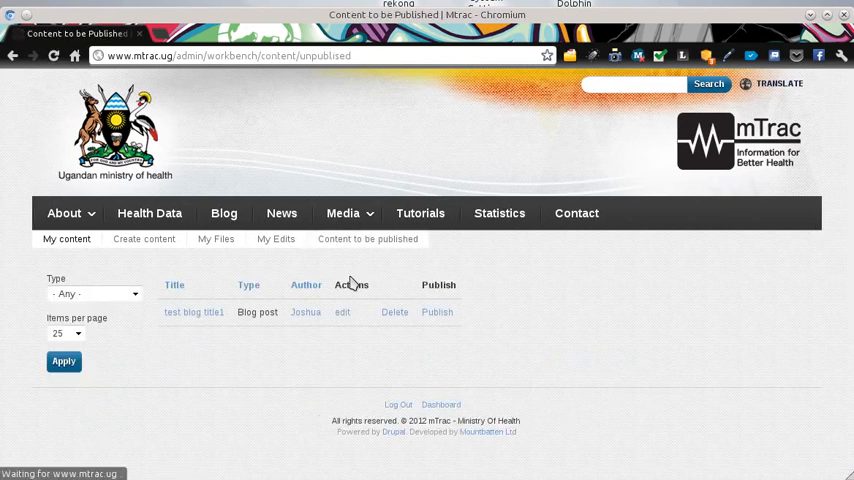
{"action": "mouse_move", "coordinate": [312, 348]}
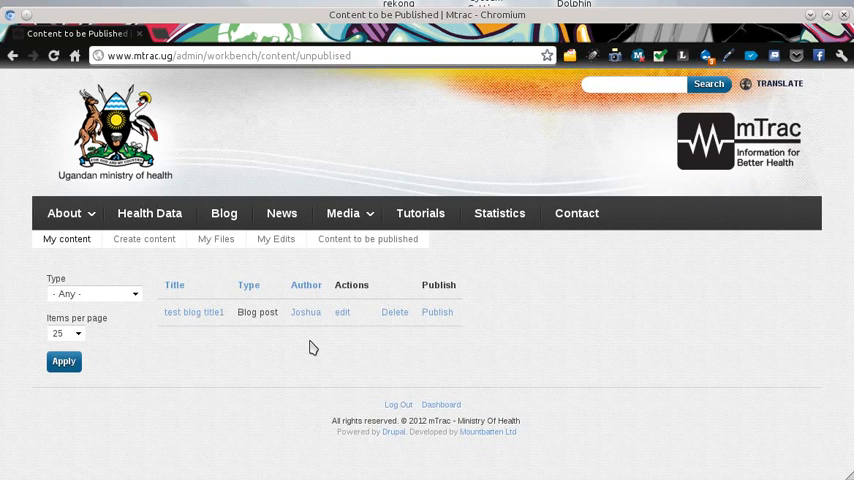
{"action": "mouse_move", "coordinate": [274, 376]}
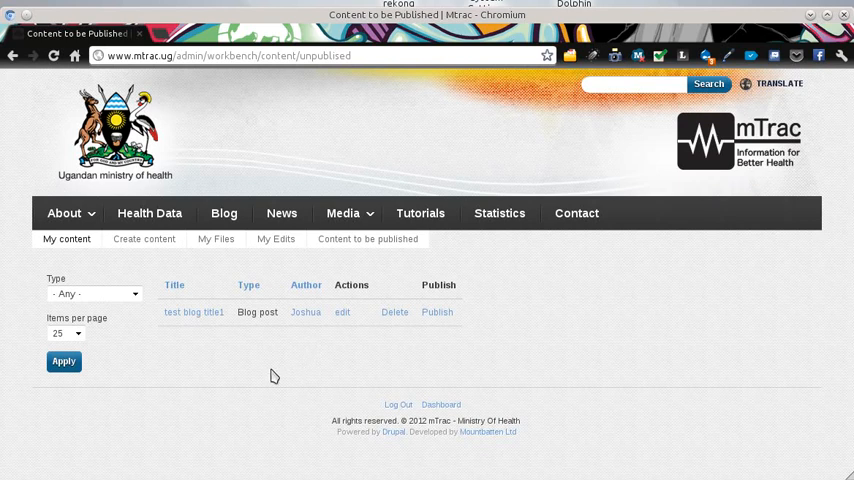
{"action": "mouse_move", "coordinate": [212, 314]}
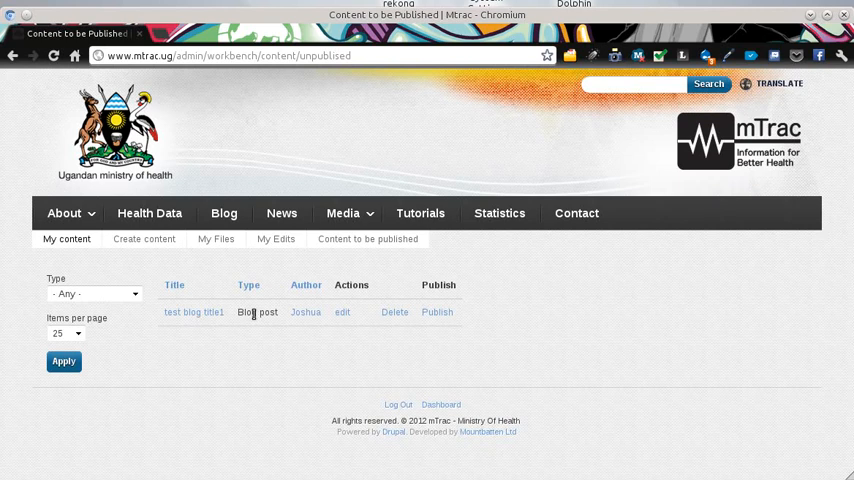
{"action": "mouse_move", "coordinate": [308, 300]}
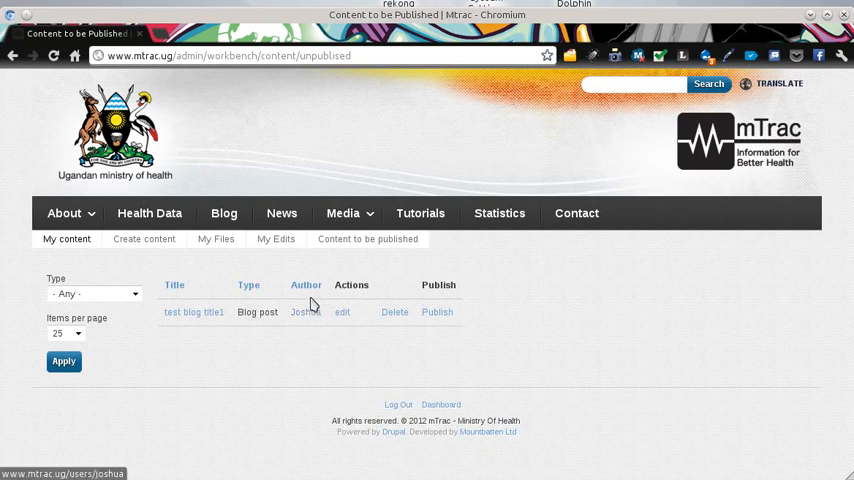
{"action": "mouse_move", "coordinate": [344, 312]}
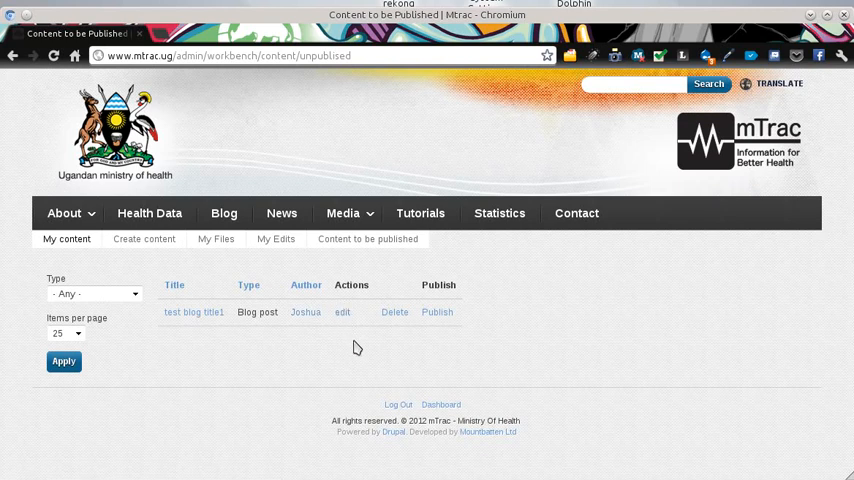
{"action": "mouse_move", "coordinate": [452, 286]}
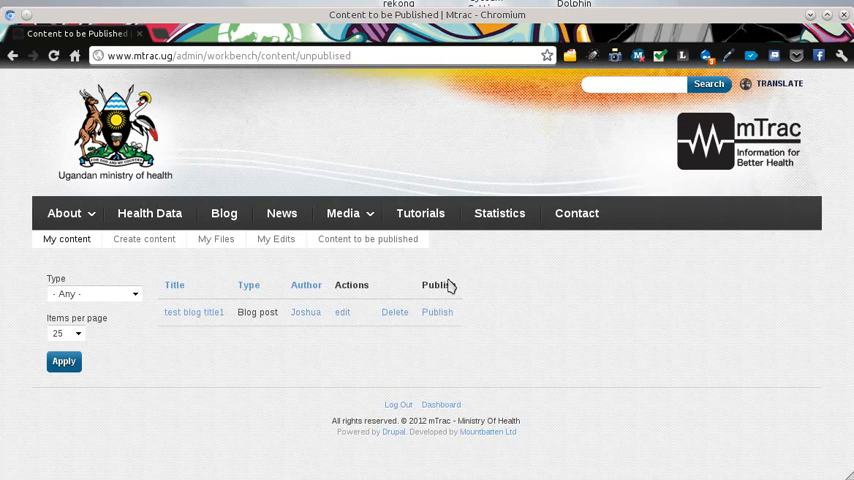
{"action": "mouse_move", "coordinate": [448, 330]}
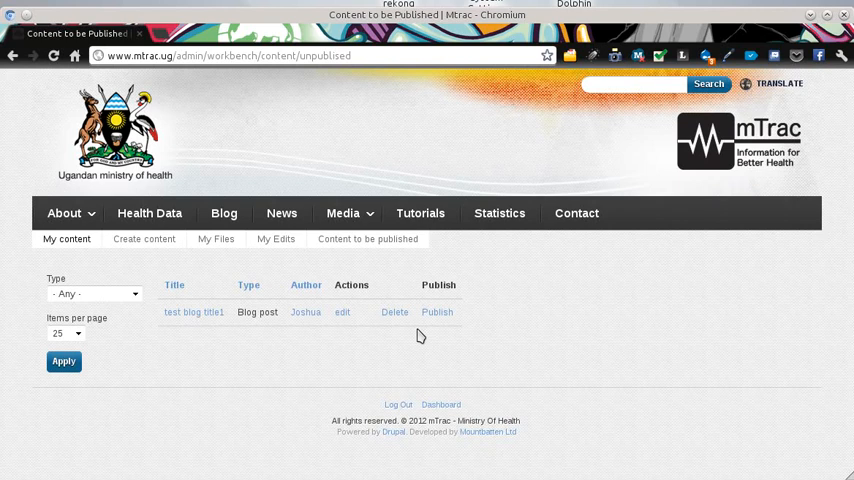
Step: Edit 'test blog title1', adding 'jgcjg' to its body text
{"action": "left_click", "coordinate": [342, 312]}
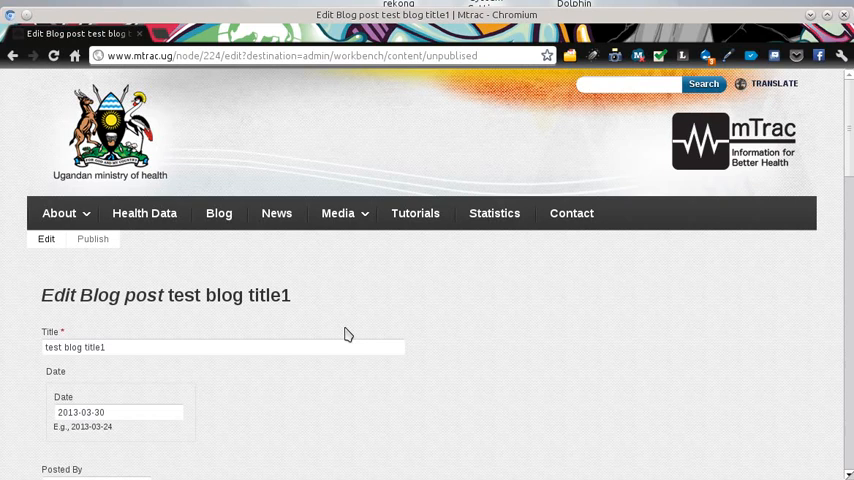
{"action": "mouse_move", "coordinate": [362, 332]}
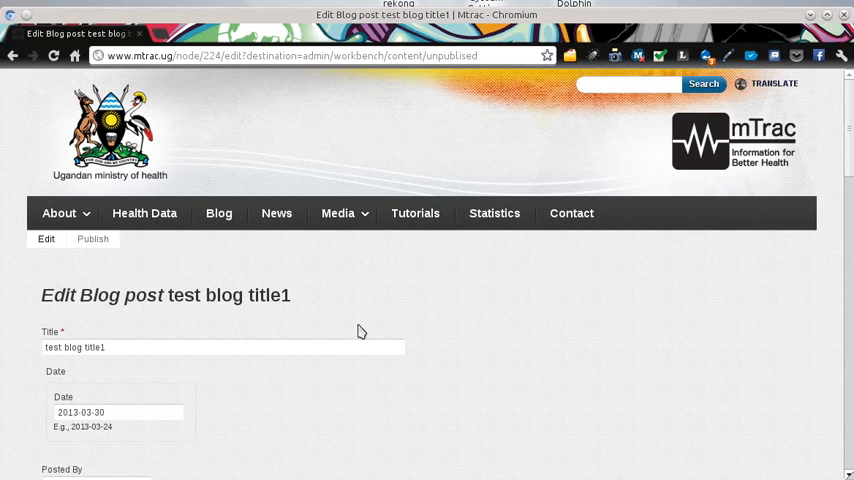
{"action": "scroll", "scroll_direction": "down", "scroll_amount": 3}
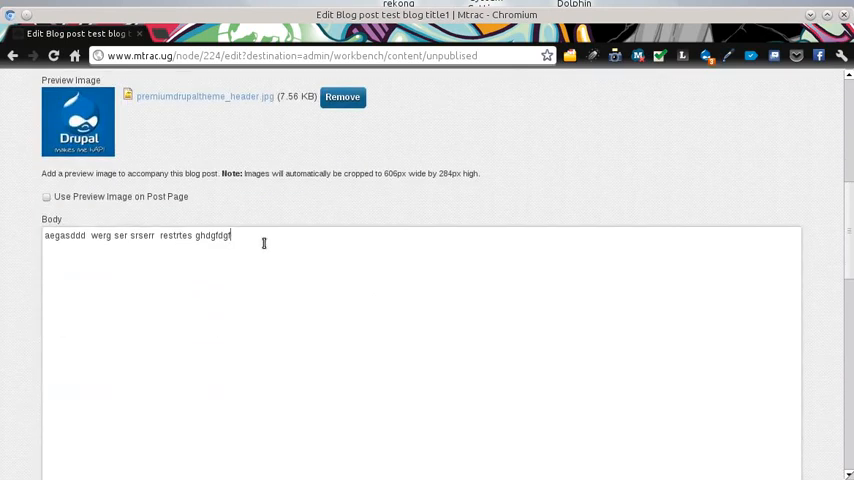
{"action": "type", "text": "jgcjg  hfjh fdjgf"}
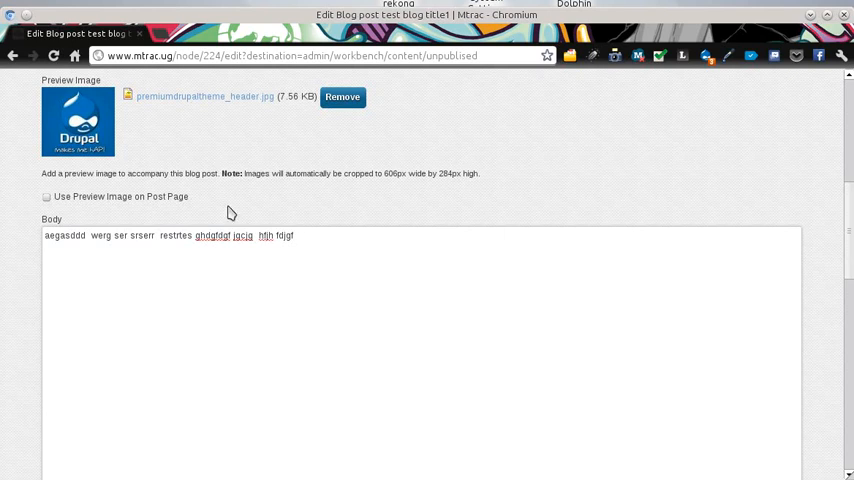
{"action": "scroll", "scroll_direction": "down", "scroll_amount": 3}
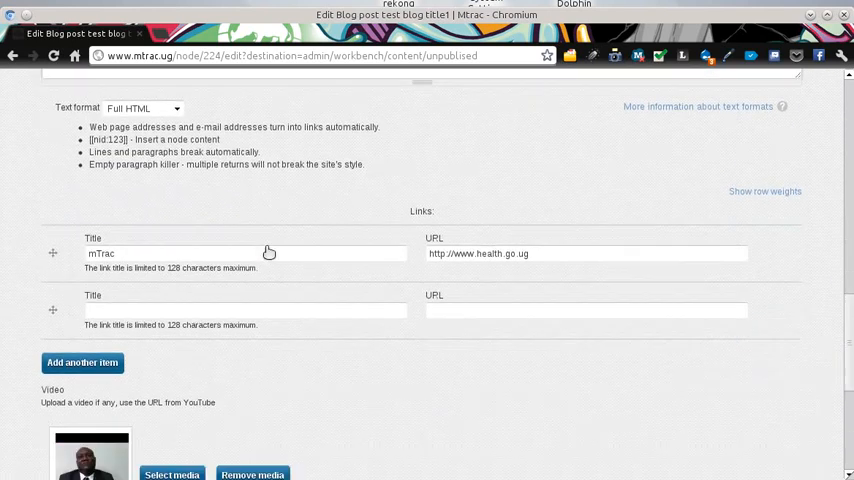
{"action": "scroll", "scroll_direction": "down", "scroll_amount": 3}
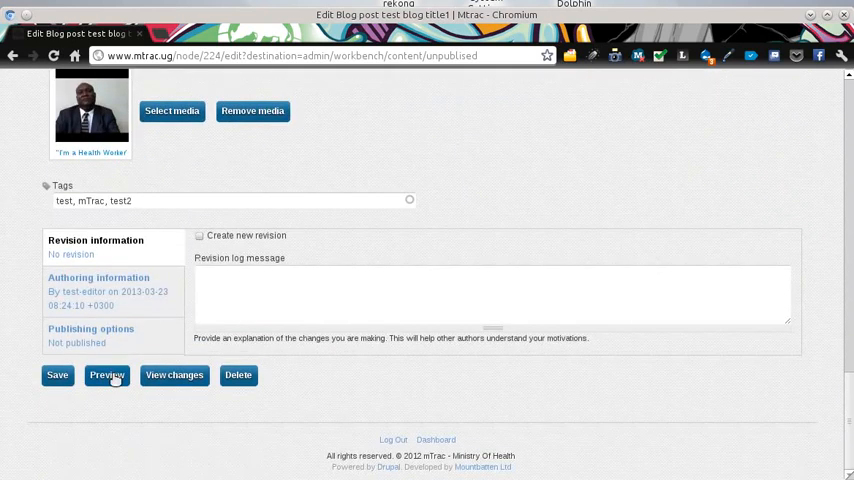
{"action": "left_click", "coordinate": [104, 376]}
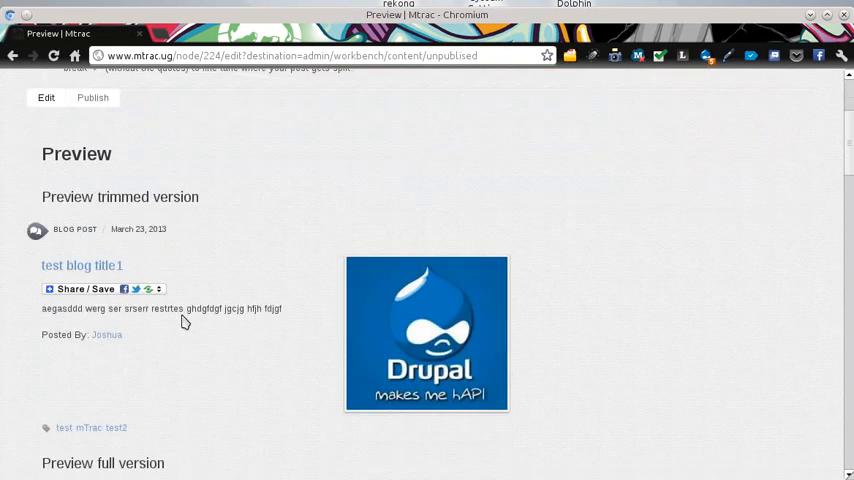
{"action": "double_click", "coordinate": [242, 308]}
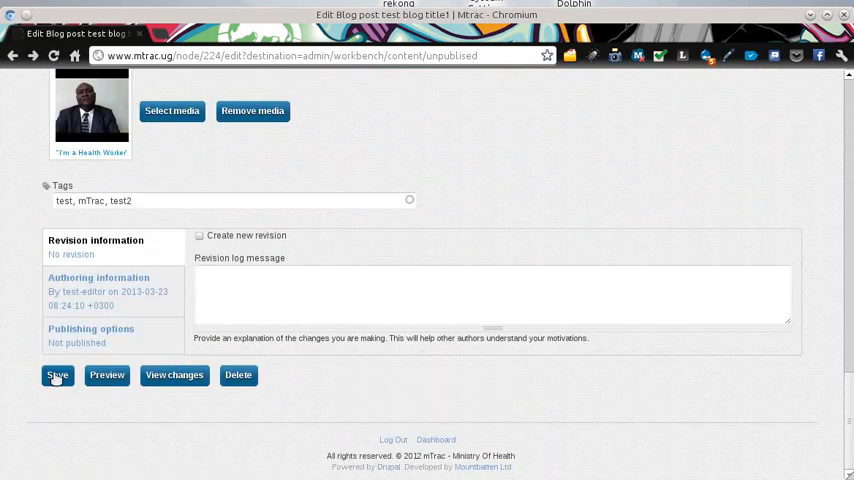
Step: Save the edited post and publish 'test blog title1' from the pending list
{"action": "left_click", "coordinate": [58, 376]}
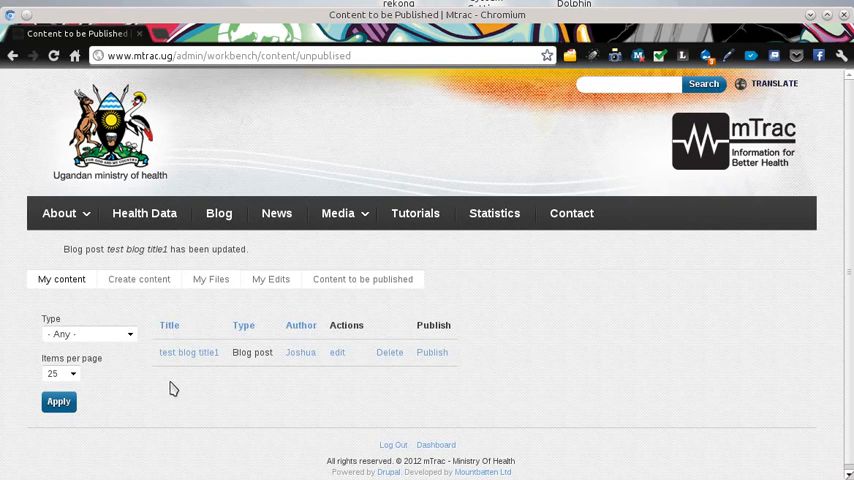
{"action": "mouse_move", "coordinate": [192, 400]}
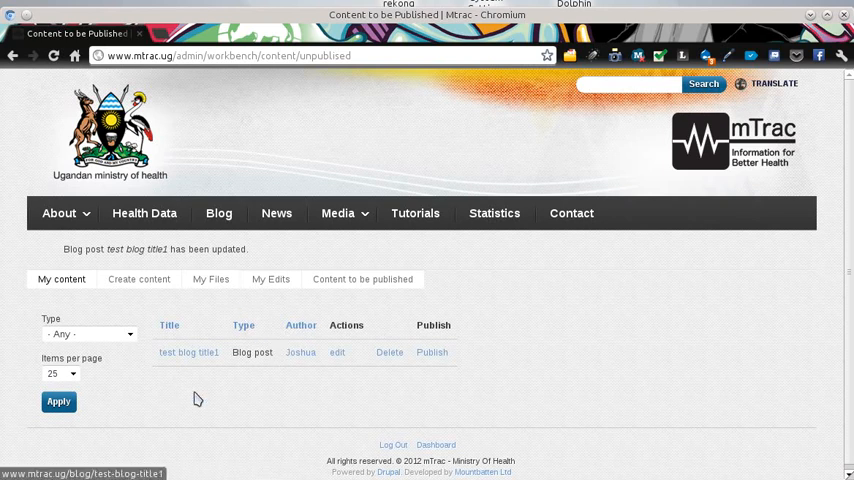
{"action": "mouse_move", "coordinate": [312, 412]}
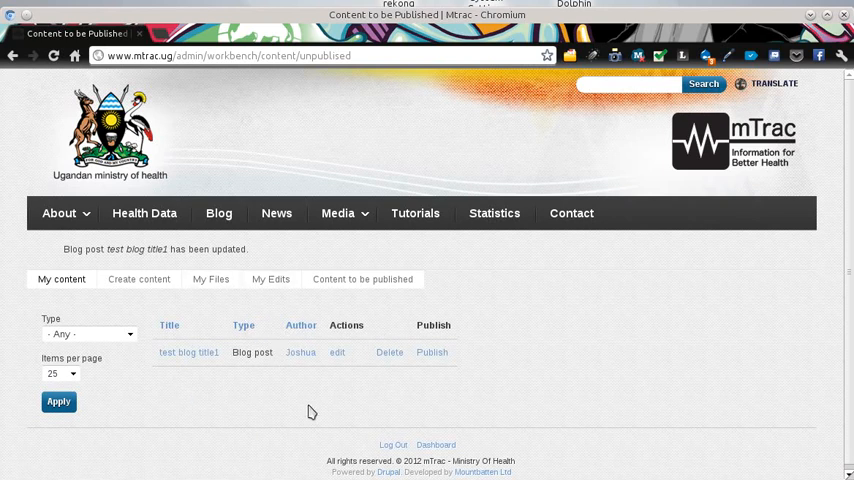
{"action": "mouse_move", "coordinate": [312, 412]}
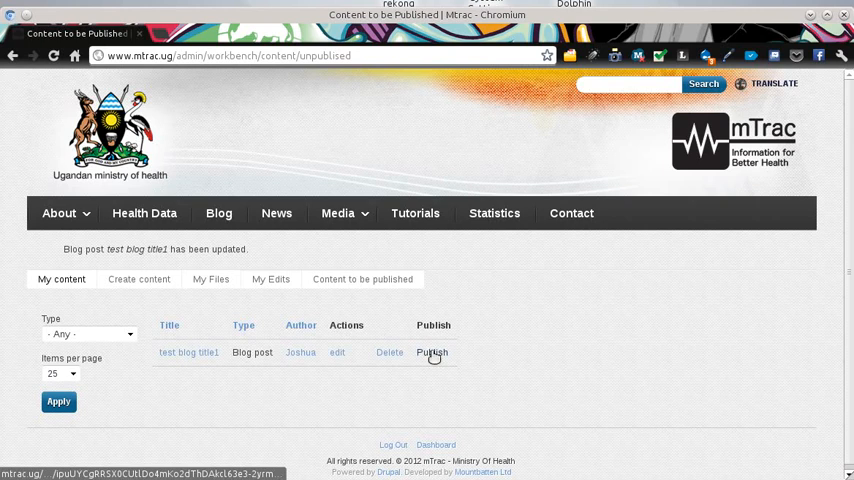
{"action": "left_click", "coordinate": [432, 352]}
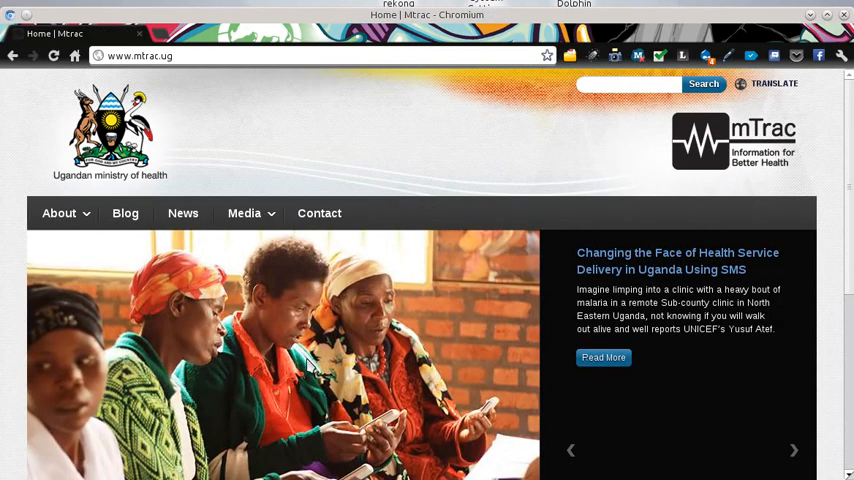
Step: View the public Blog listing with 'test blog title1' as the newest post
{"action": "left_click", "coordinate": [124, 212]}
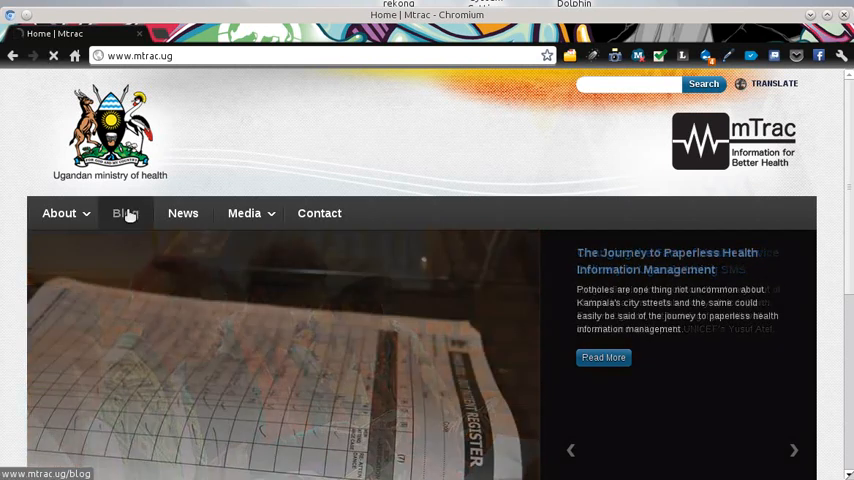
{"action": "left_click", "coordinate": [124, 212]}
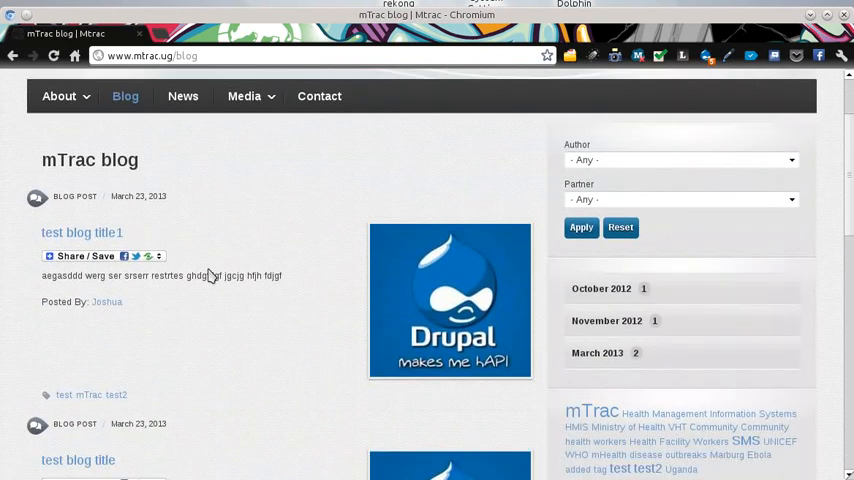
{"action": "mouse_move", "coordinate": [32, 308]}
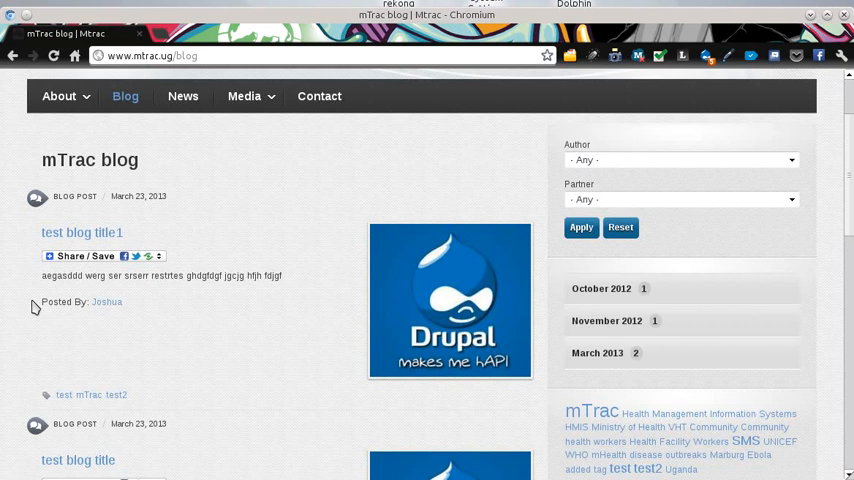
{"action": "mouse_move", "coordinate": [144, 328]}
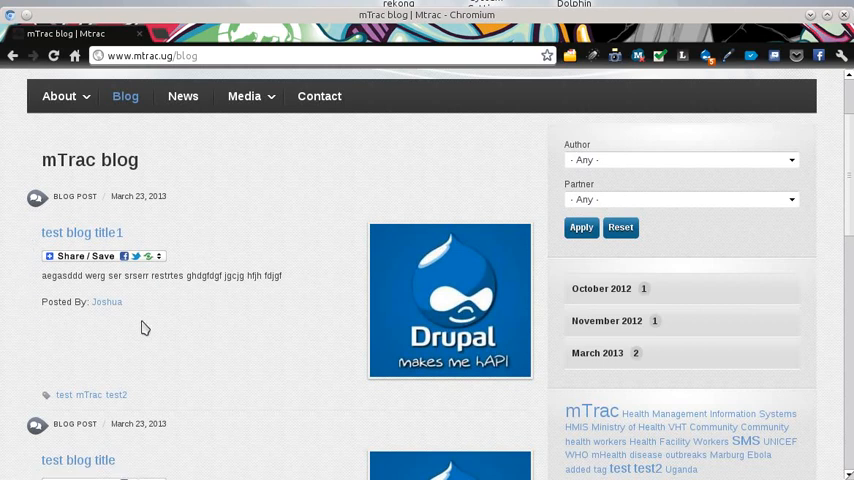